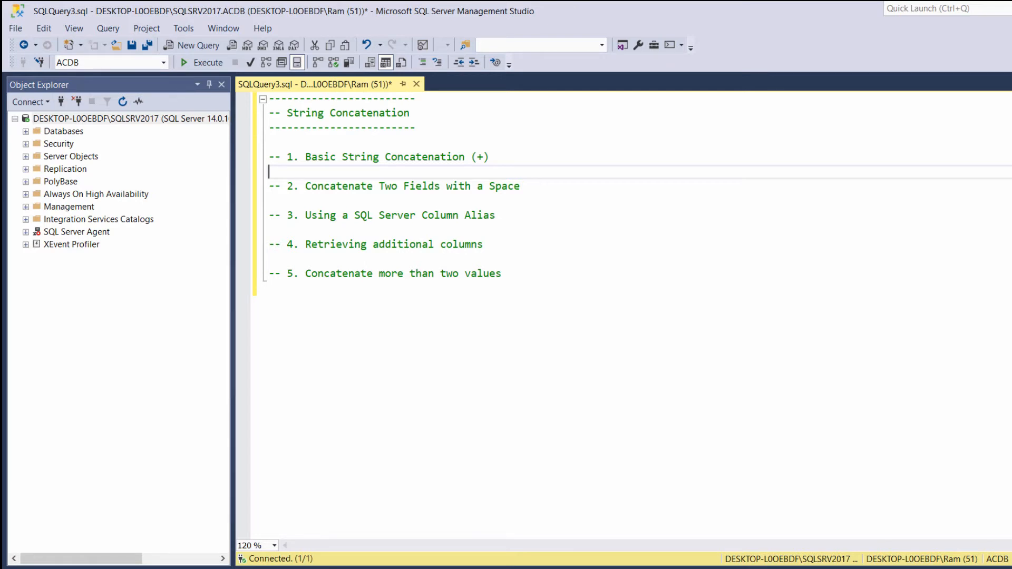
# Under heading 1, write and execute SELECT last_name, first_name FROM customers
pyautogui.write('SELECT las')
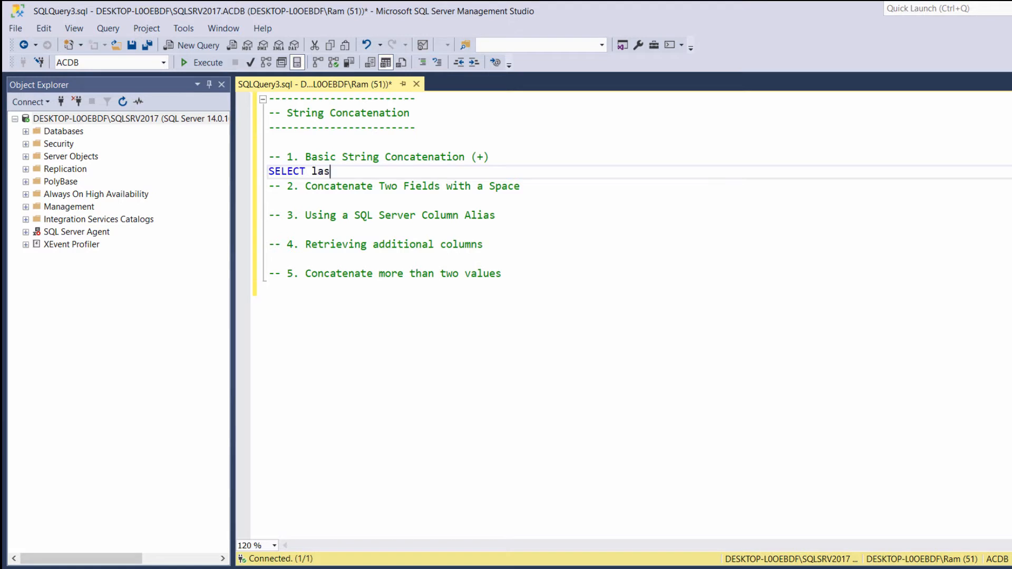
pyautogui.write('t_name,')
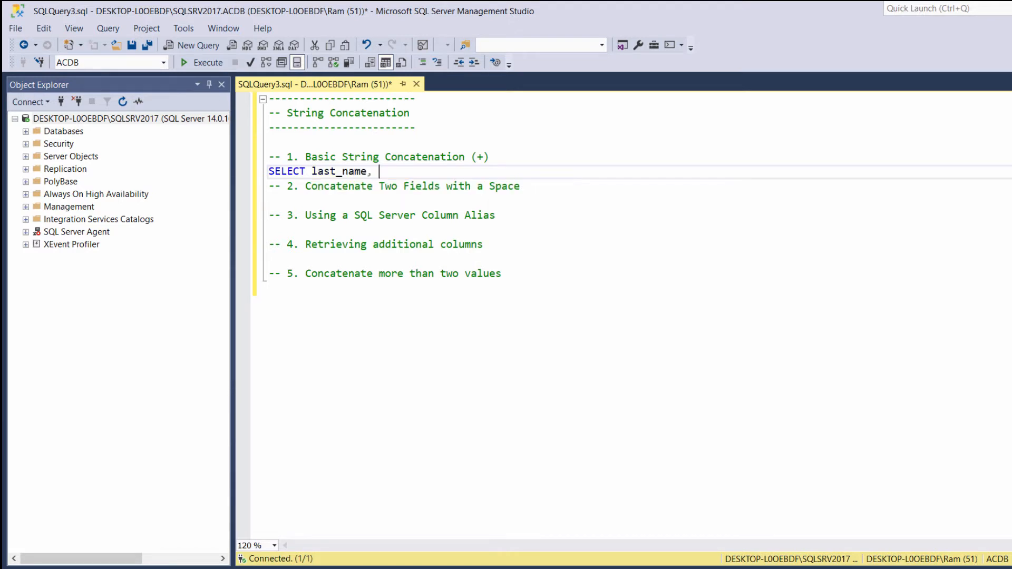
pyautogui.write('first_n')
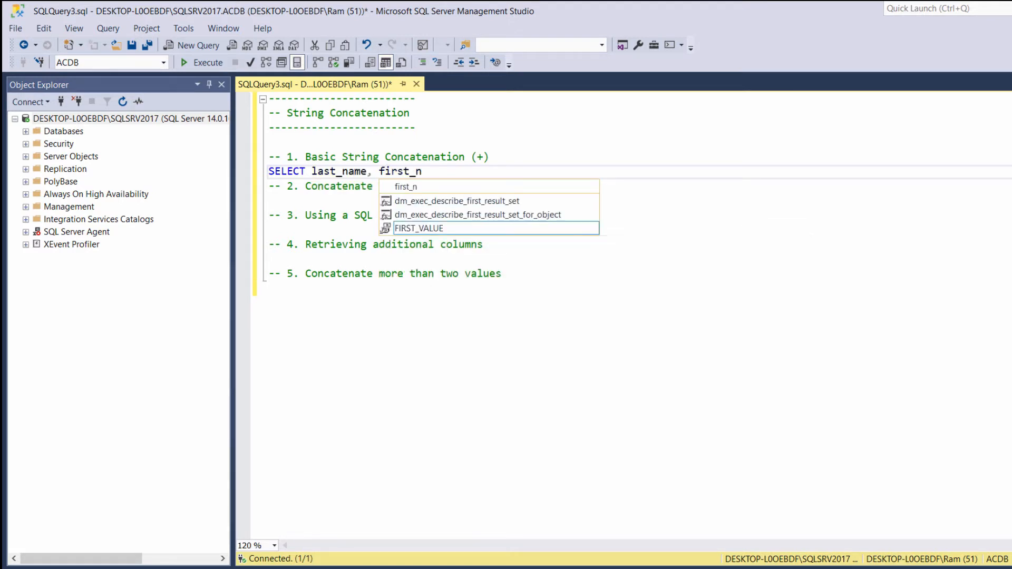
pyautogui.write('ame')
pyautogui.write('FROM customers')
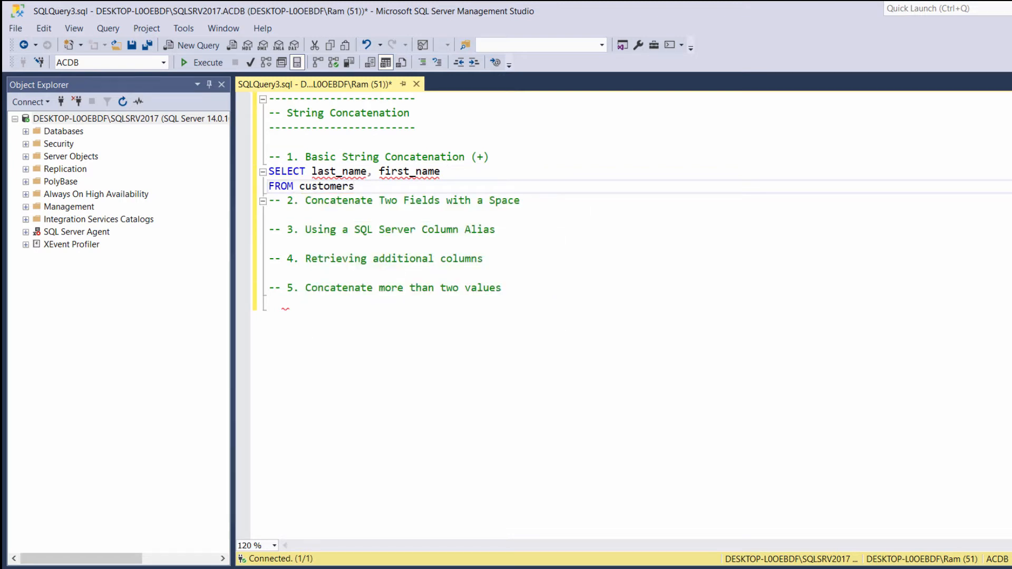
pyautogui.click(204, 63)
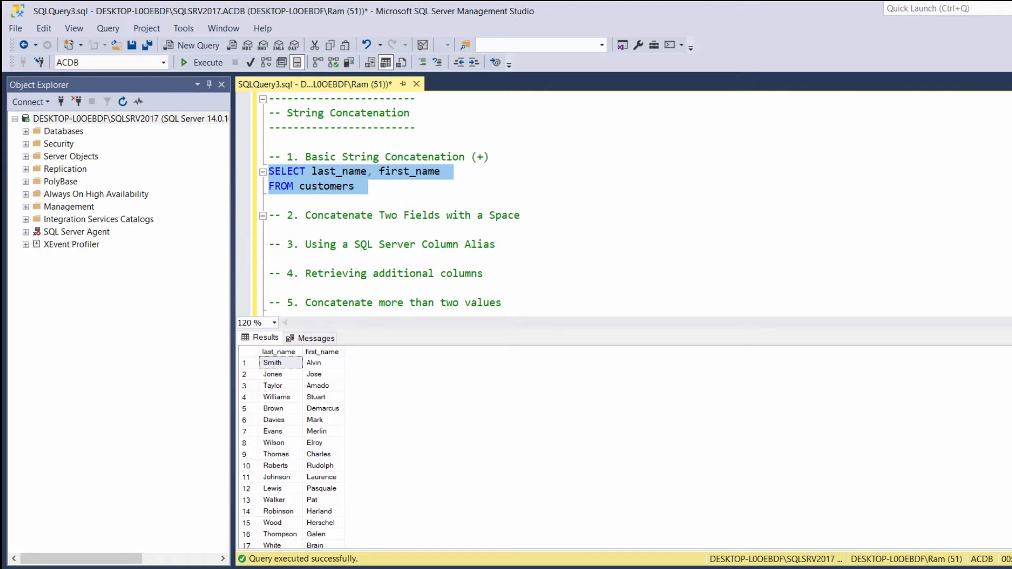
# Change the comma to a + operator so last_name + first_name runs as one unspaced value
pyautogui.click(380, 171)
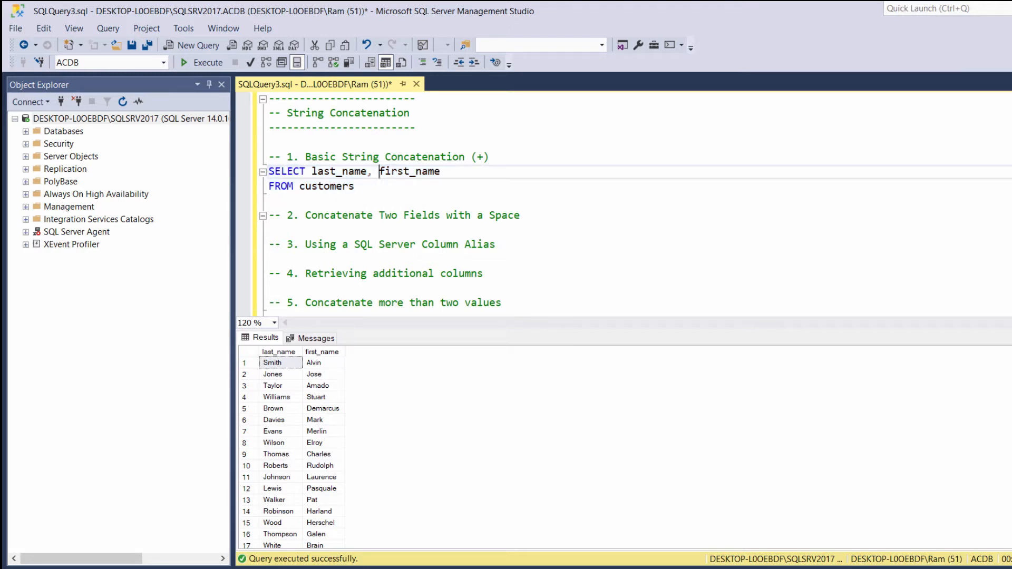
pyautogui.press('Backspace')
pyautogui.write(' +')
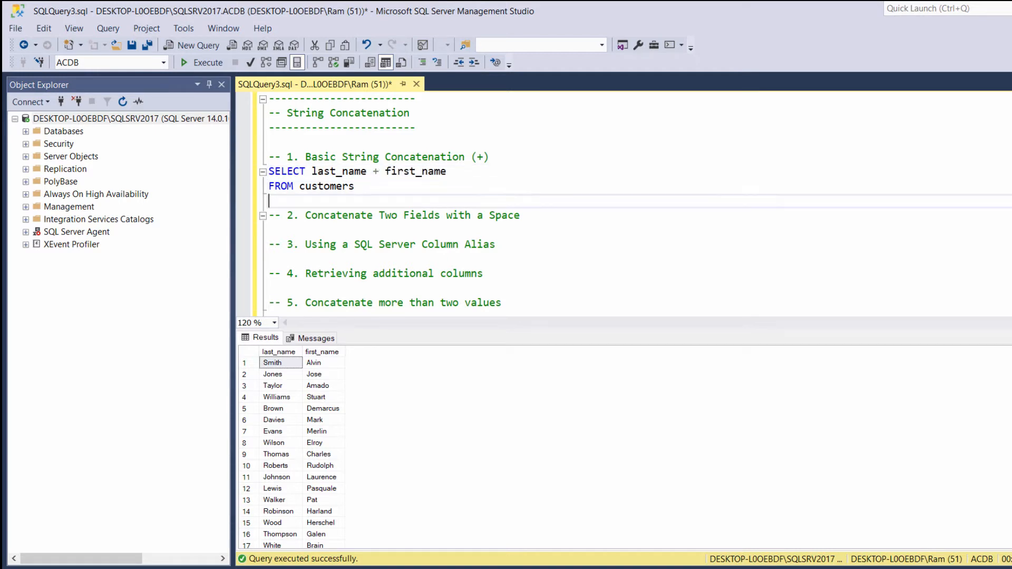
pyautogui.click(183, 63)
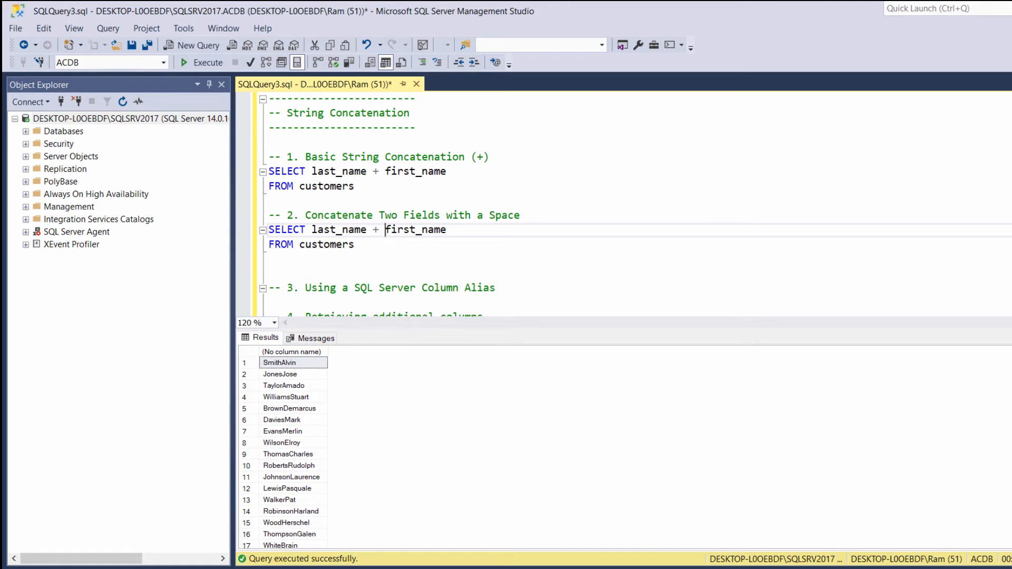
# Insert ' ' + between the names in the heading-2 query and select it to run
pyautogui.write("' ' +")
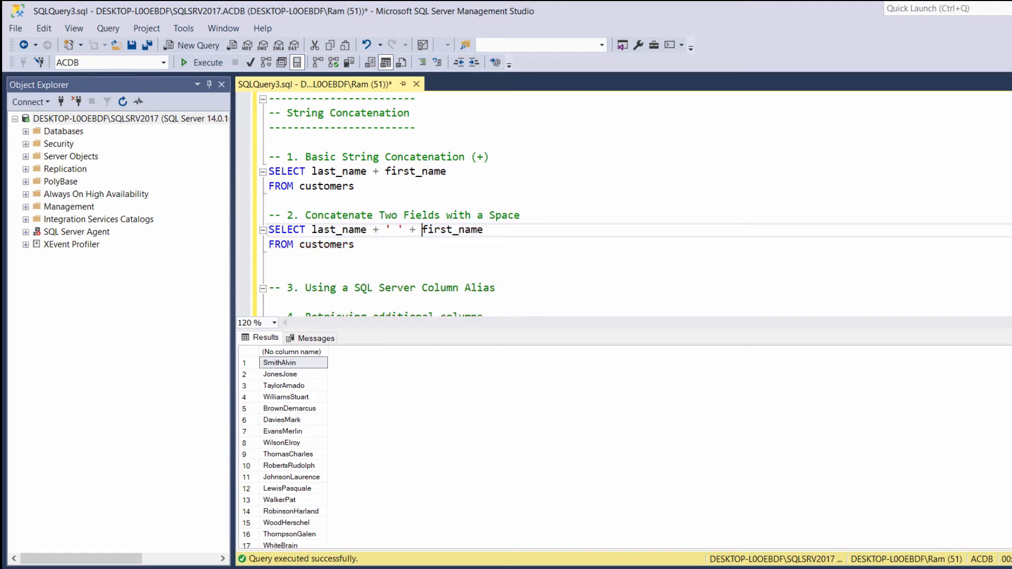
pyautogui.moveTo(270, 229); pyautogui.dragTo(354, 244)
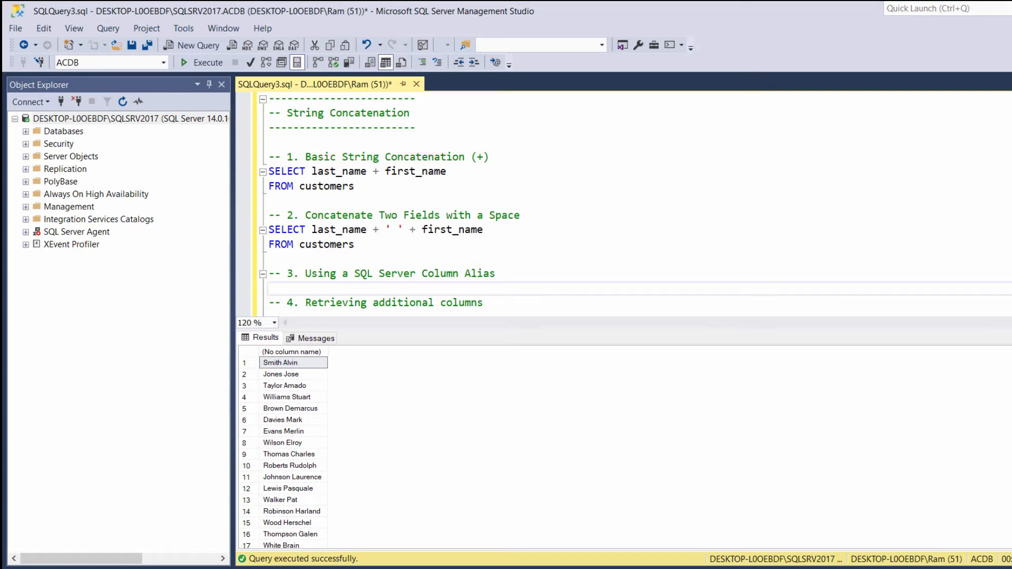
# Copy the spaced-name query and alias its combined name AS 'full_name' under heading 3
pyautogui.moveTo(268, 230); pyautogui.dragTo(353, 244)
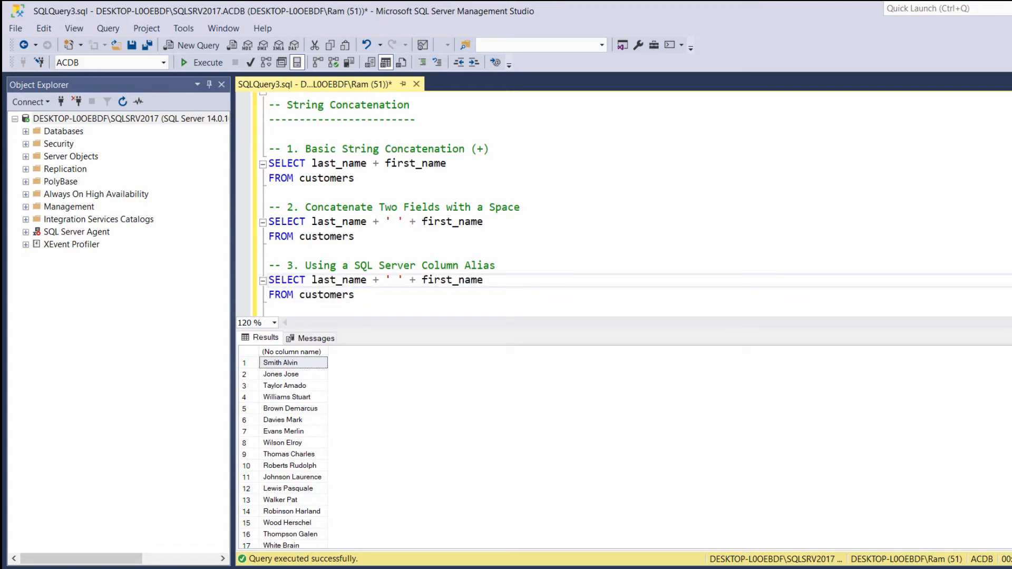
pyautogui.write('AS')
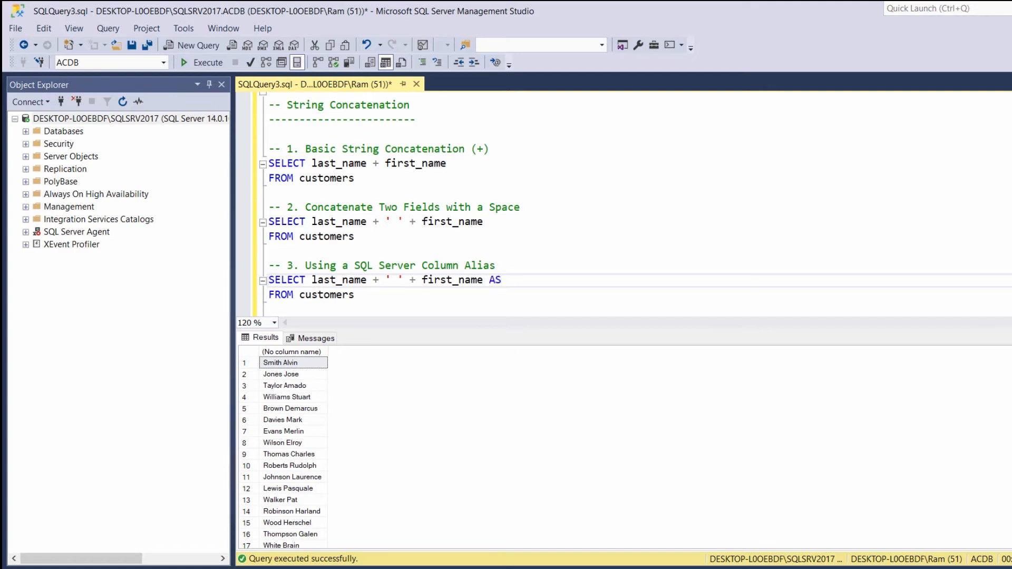
pyautogui.write("'full")
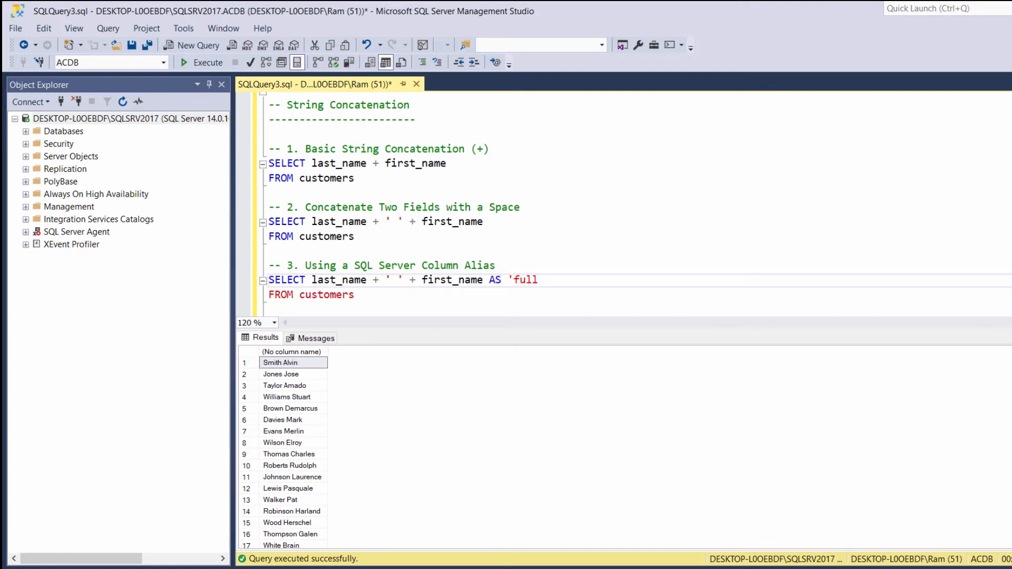
pyautogui.write('_name')
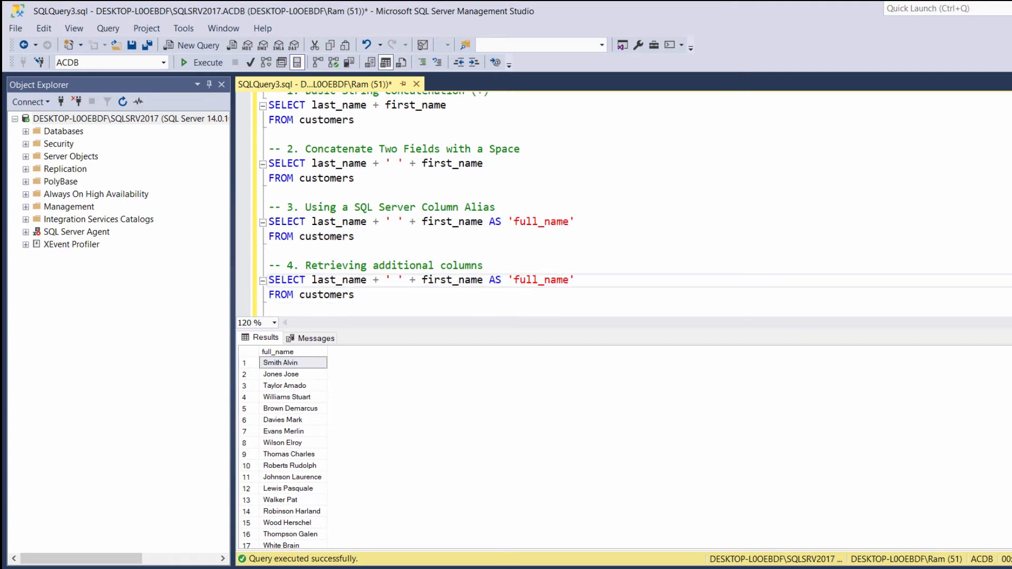
# Add gender before and city after the full_name alias, then execute the heading-4 query
pyautogui.write('gender')
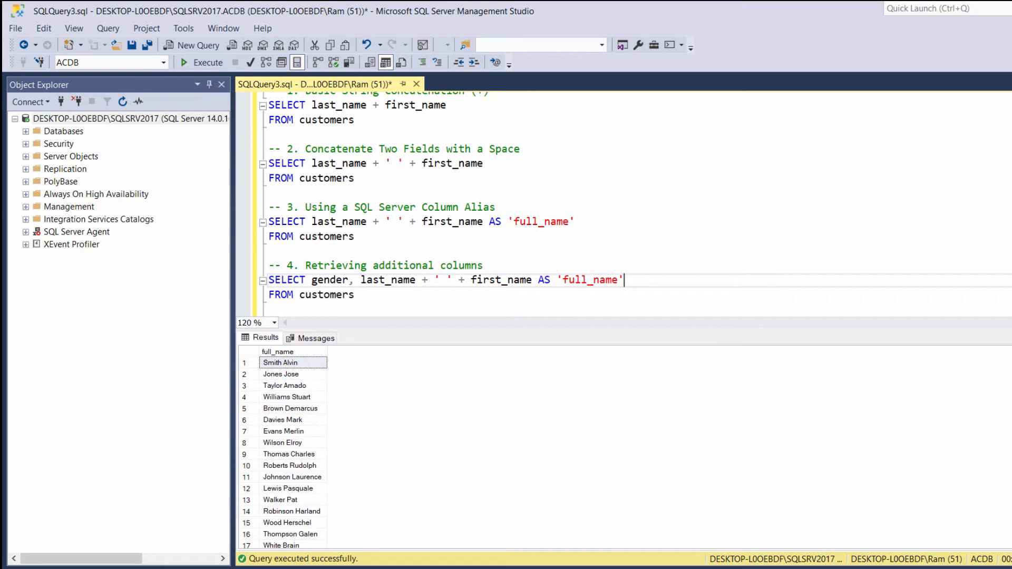
pyautogui.write(', city')
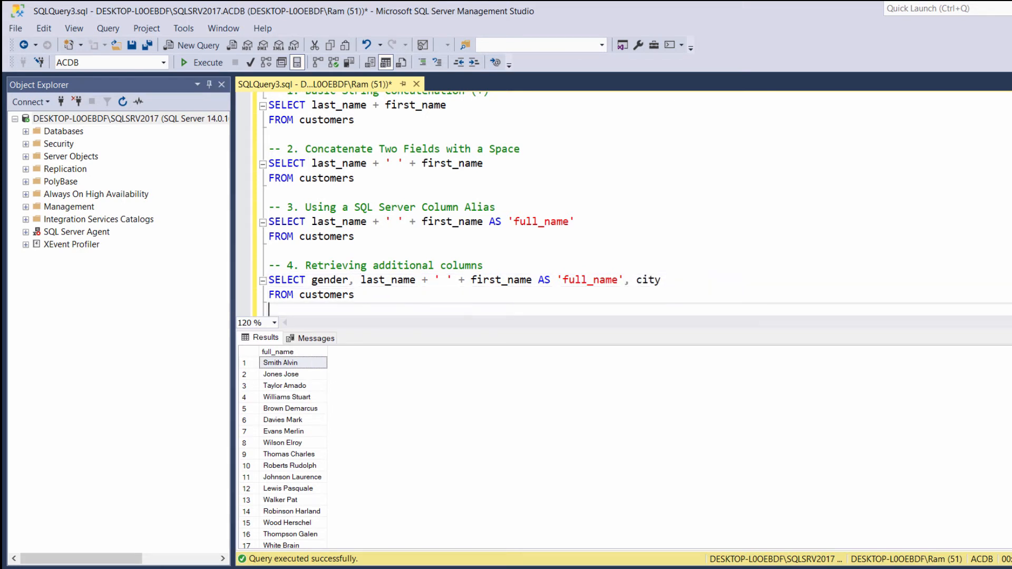
pyautogui.moveTo(270, 279); pyautogui.dragTo(354, 294)
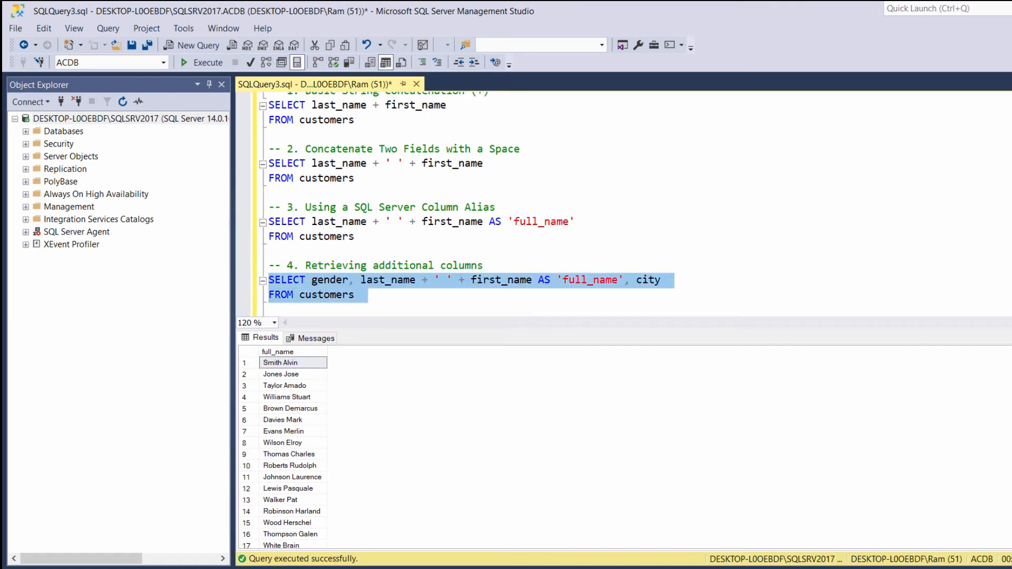
pyautogui.click(185, 62)
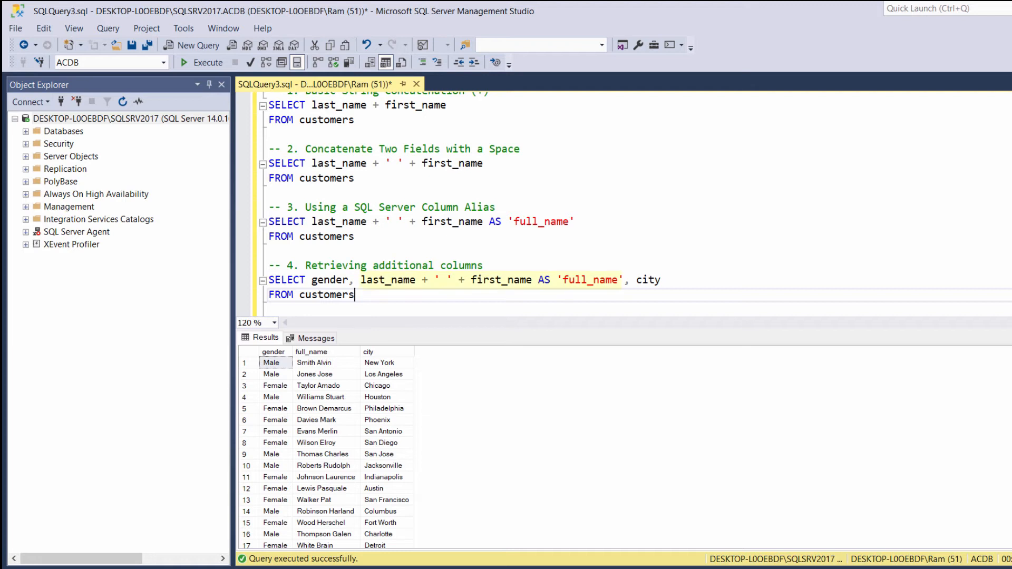
pyautogui.moveTo(360, 279); pyautogui.dragTo(618, 279)
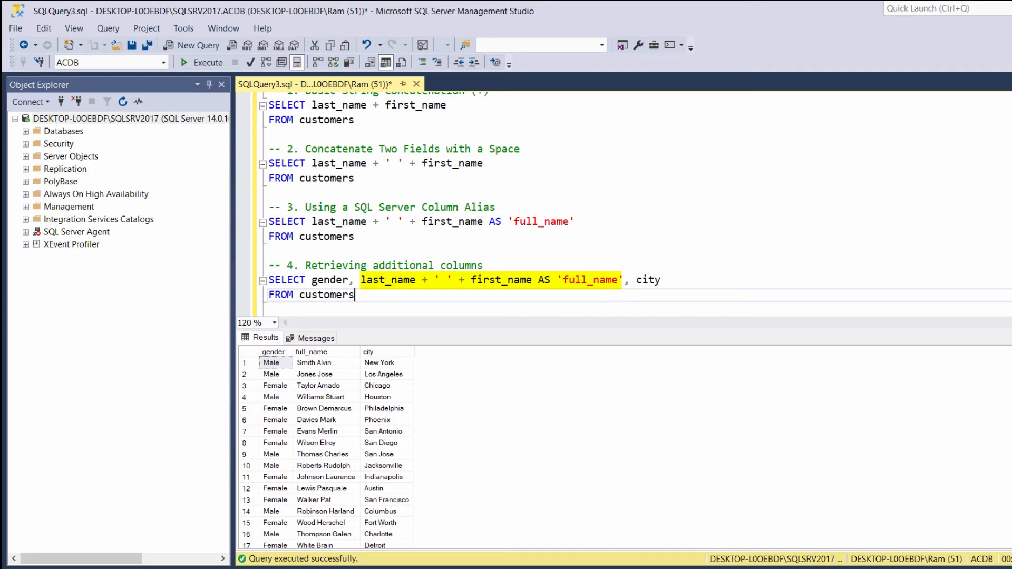
pyautogui.scroll(-3)
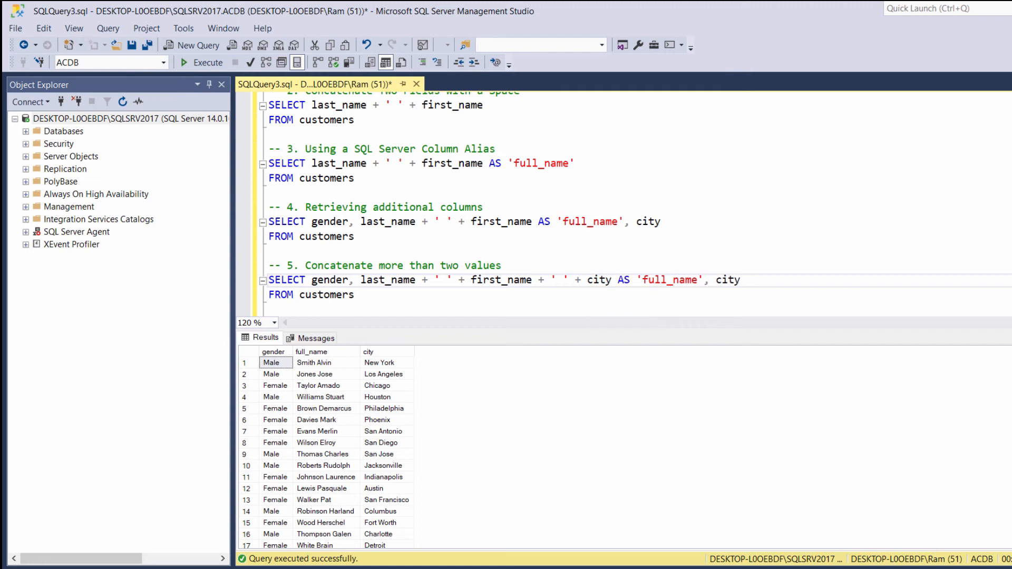
# Rename the city-including alias to 'full_name_ct' and execute the heading-5 query
pyautogui.click(661, 280)
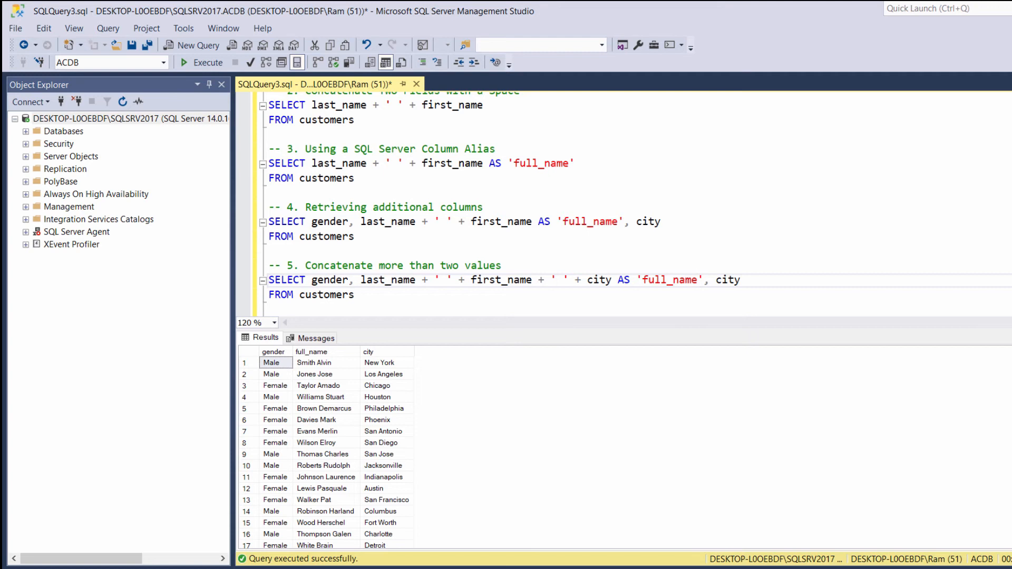
pyautogui.write('_ct')
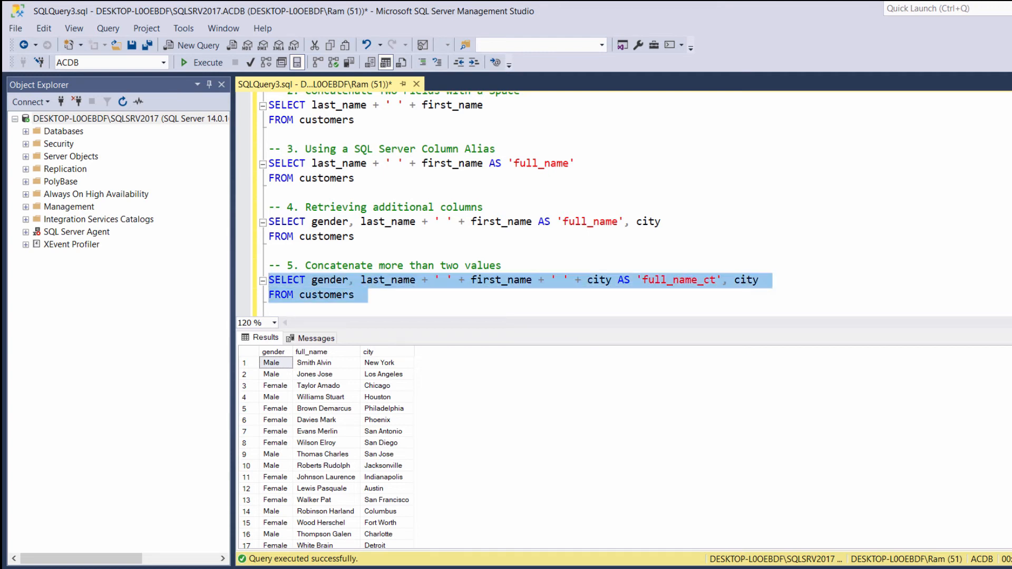
pyautogui.click(201, 62)
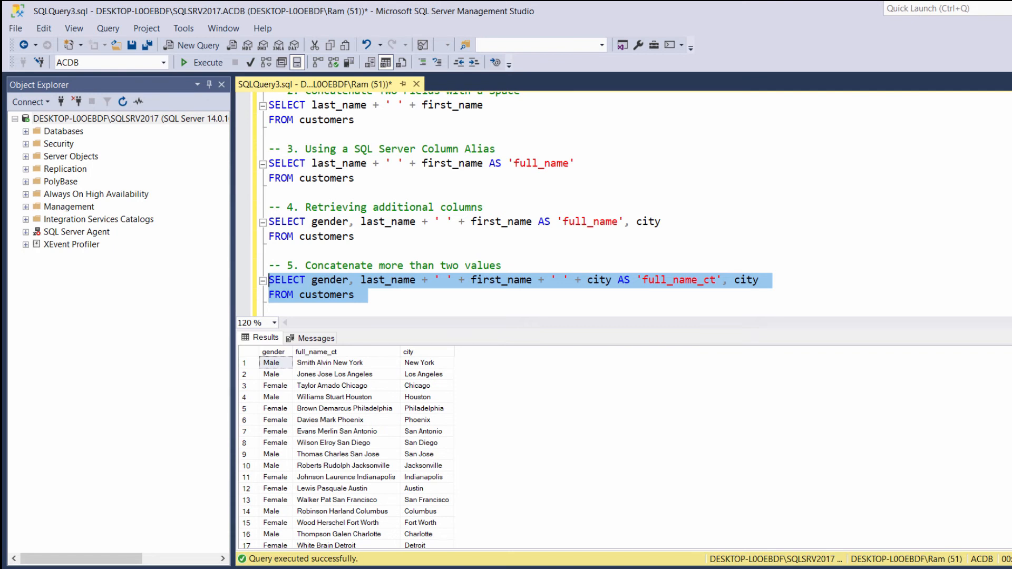
pyautogui.click(275, 307)
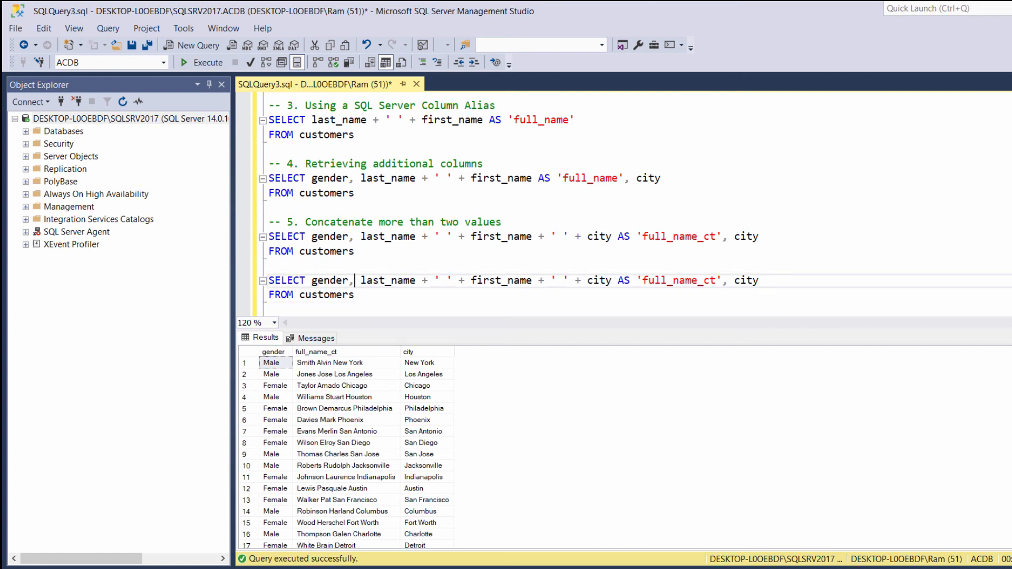
# Insert labels ' and the first name is : ' and ' and the city is ', then execute
pyautogui.write('and the first name')
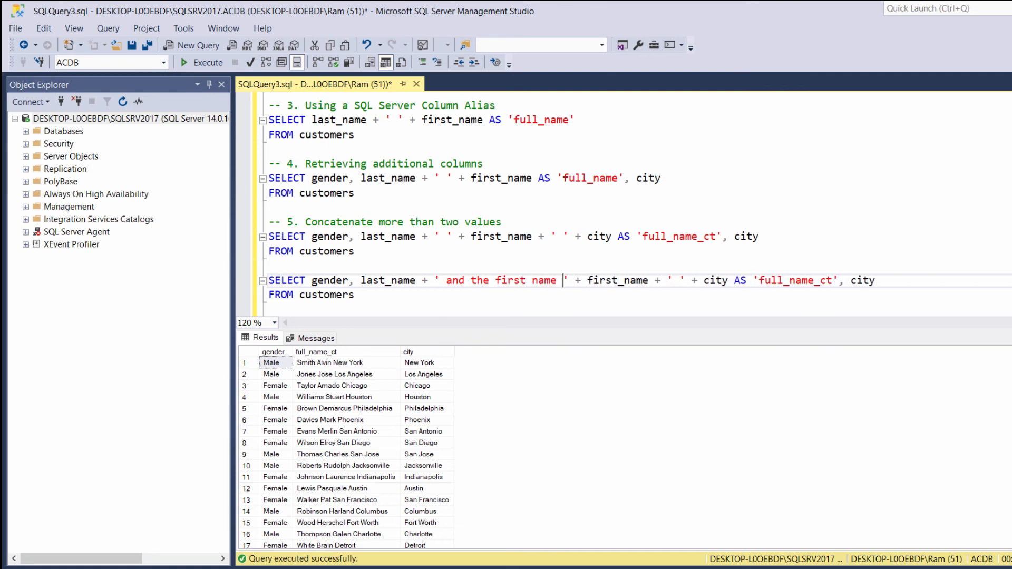
pyautogui.write('is :')
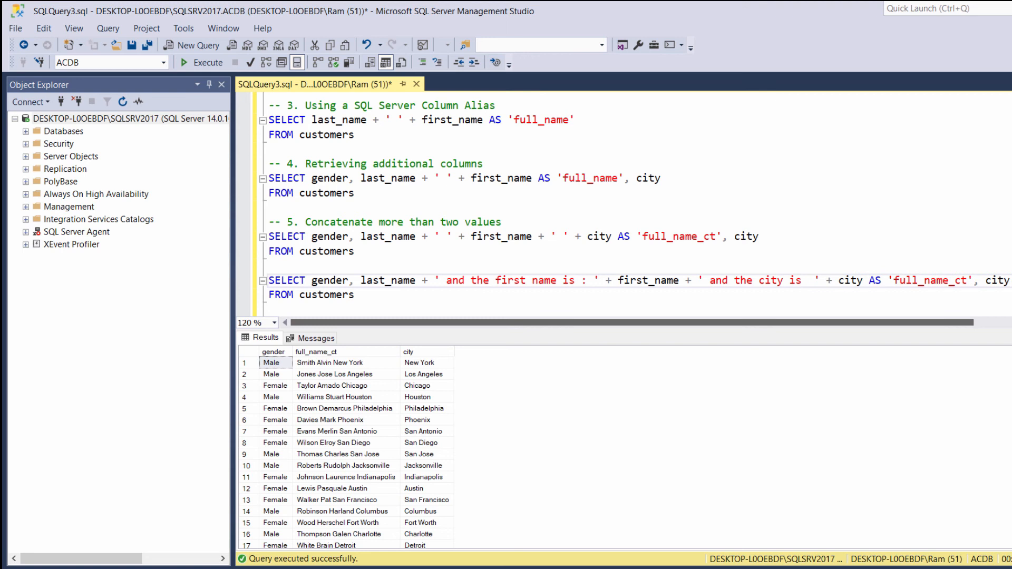
pyautogui.moveTo(270, 279); pyautogui.dragTo(368, 294)
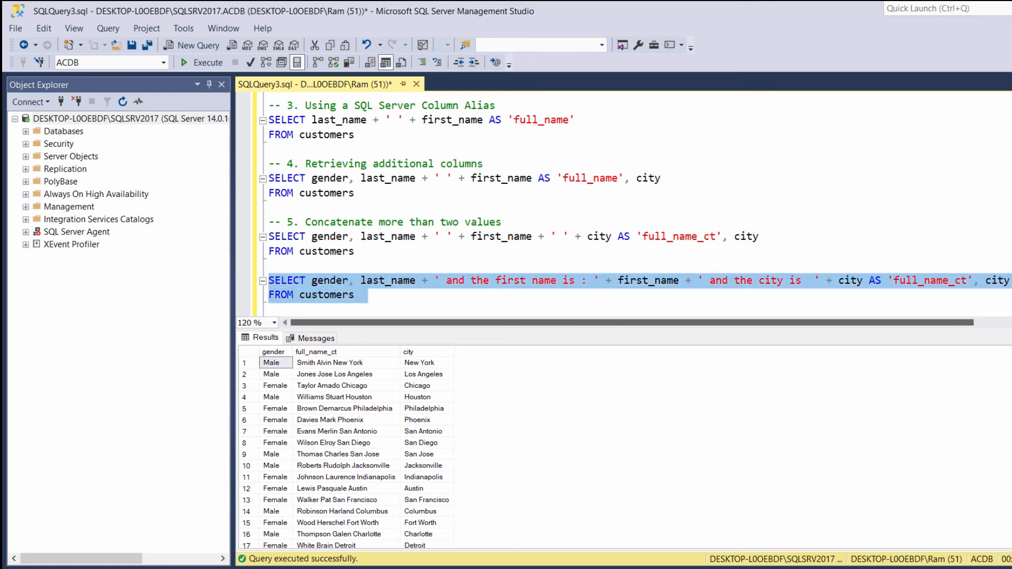
pyautogui.click(199, 63)
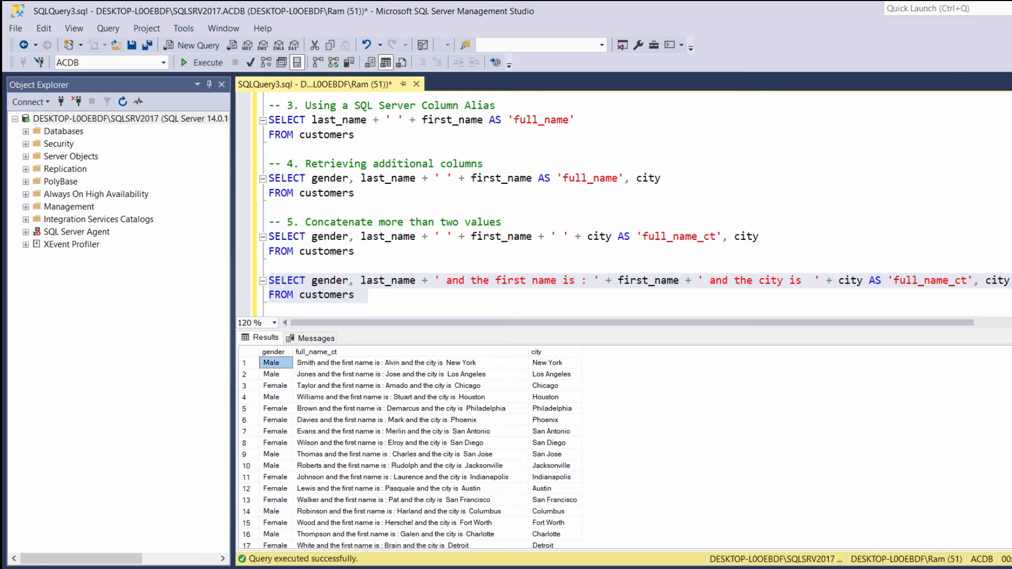